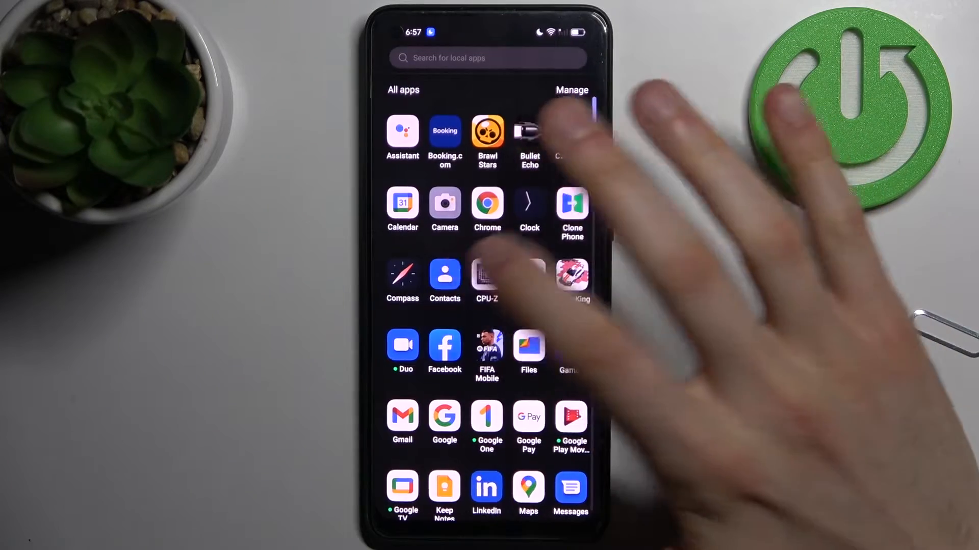
Launch the Contacts app from the app drawer.
left_click(444, 274)
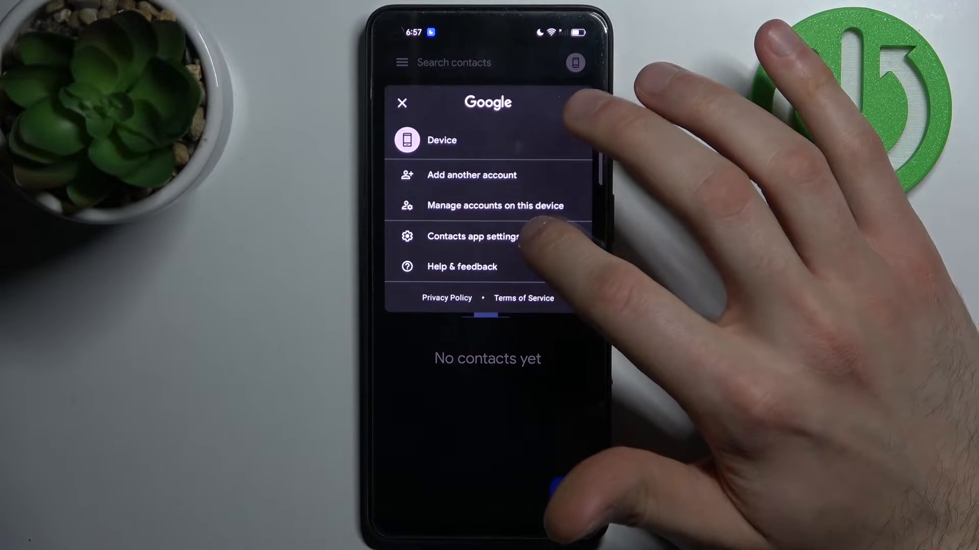
From Contacts settings, start an Import with the SIM card as the source.
left_click(472, 237)
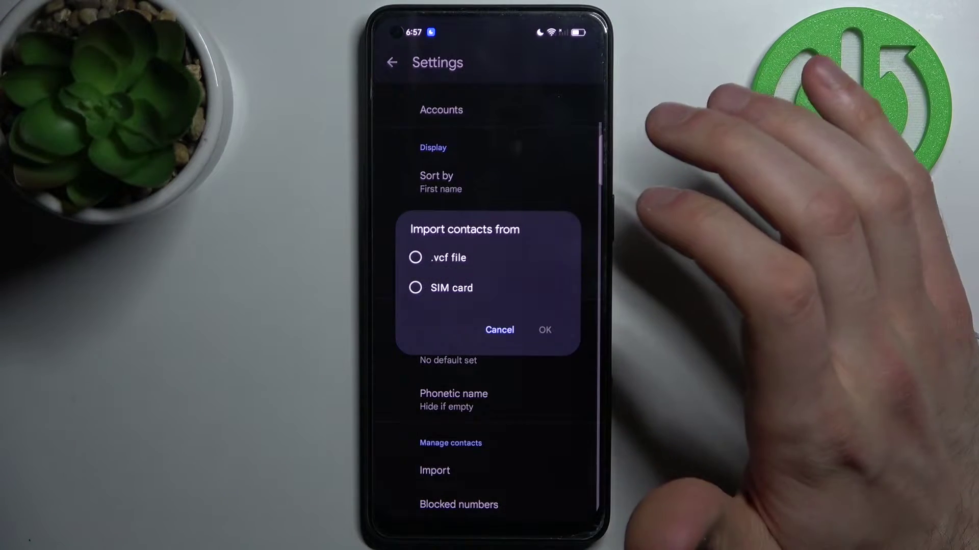
left_click(415, 287)
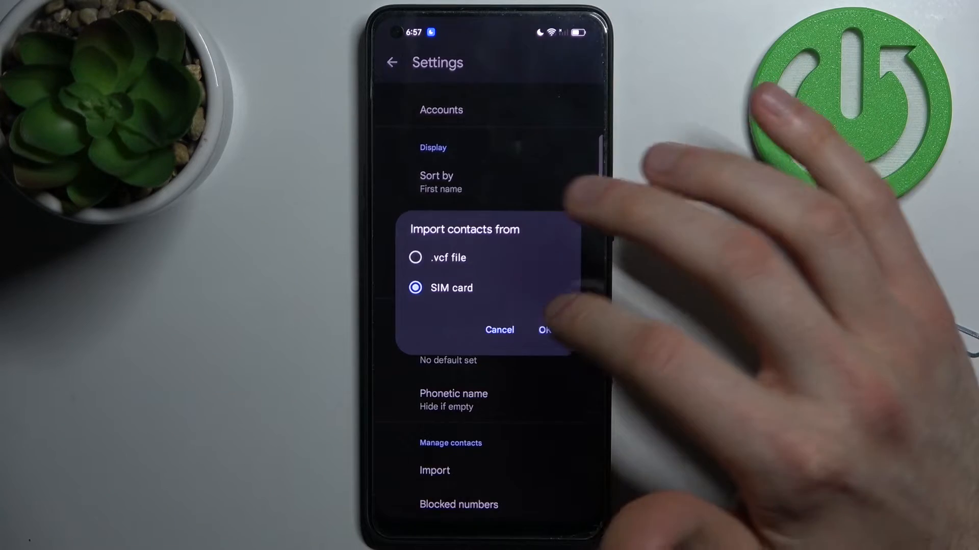
left_click(546, 329)
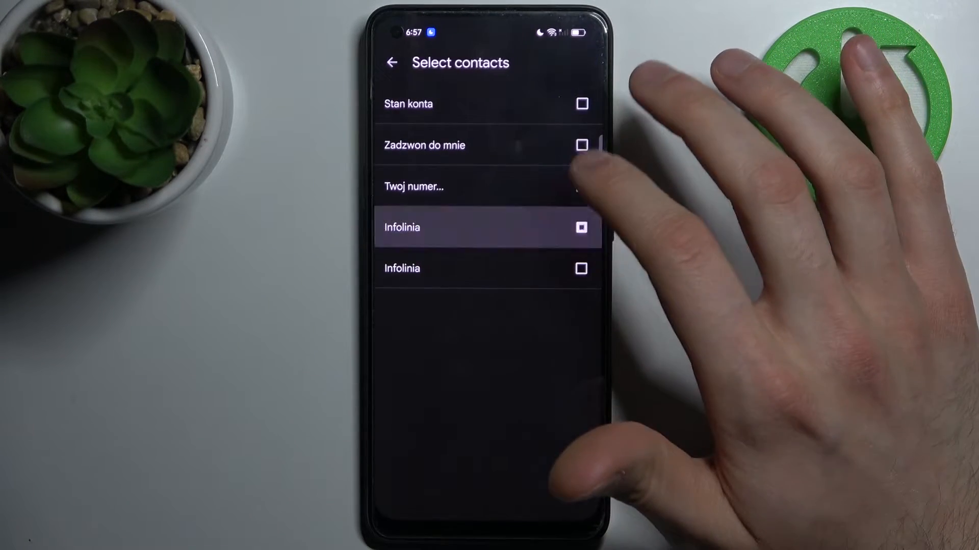
Import three checked SIM contacts (incl. Infolinia, Zadzwon do mnie), keeping their SIM copies.
left_click(580, 227)
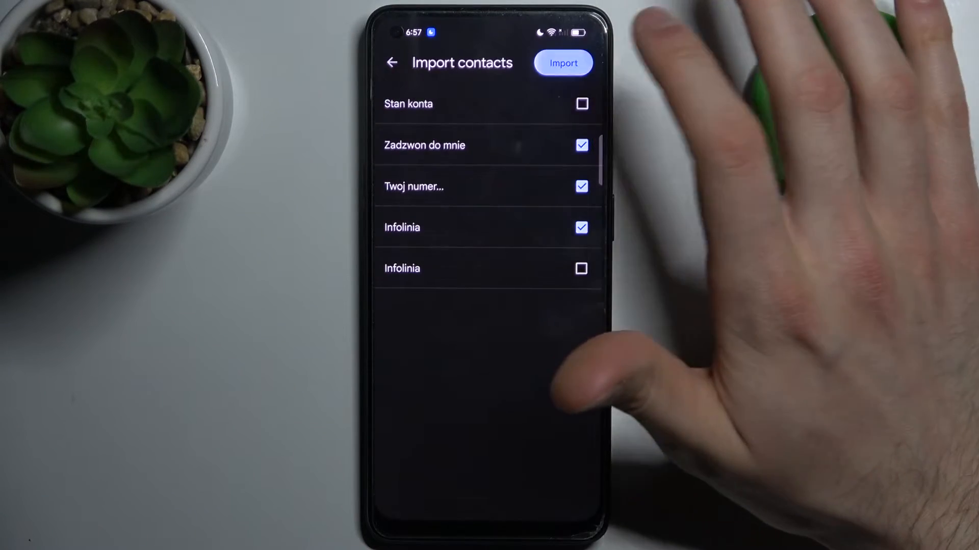
left_click(562, 62)
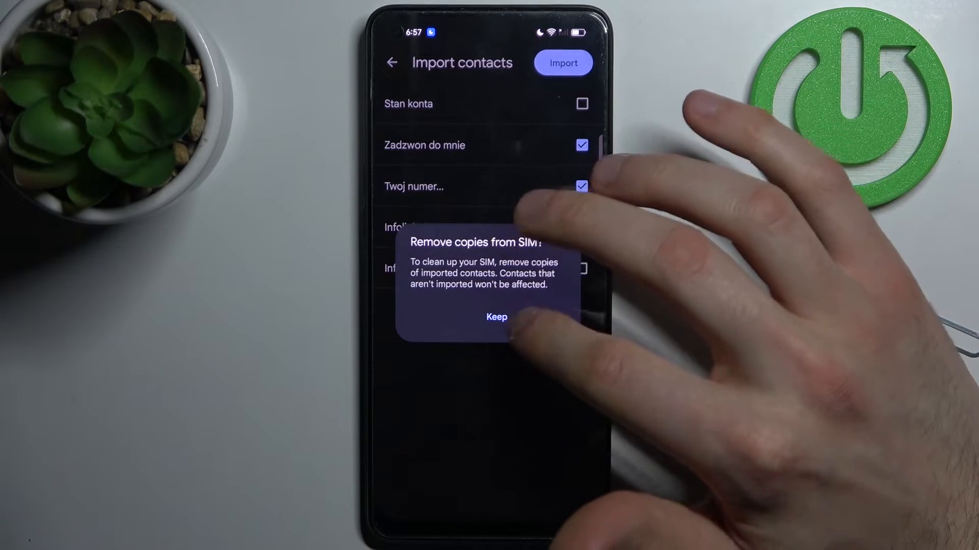
left_click(495, 318)
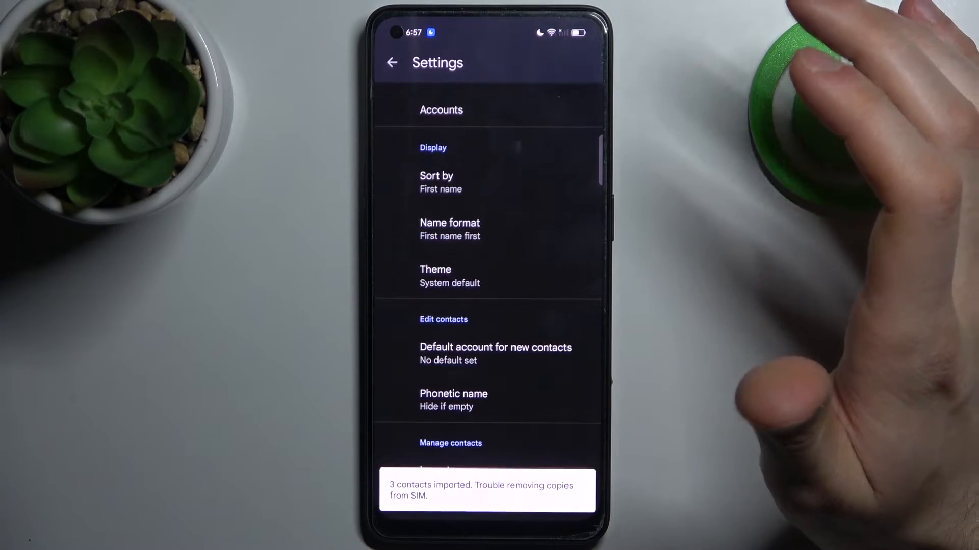